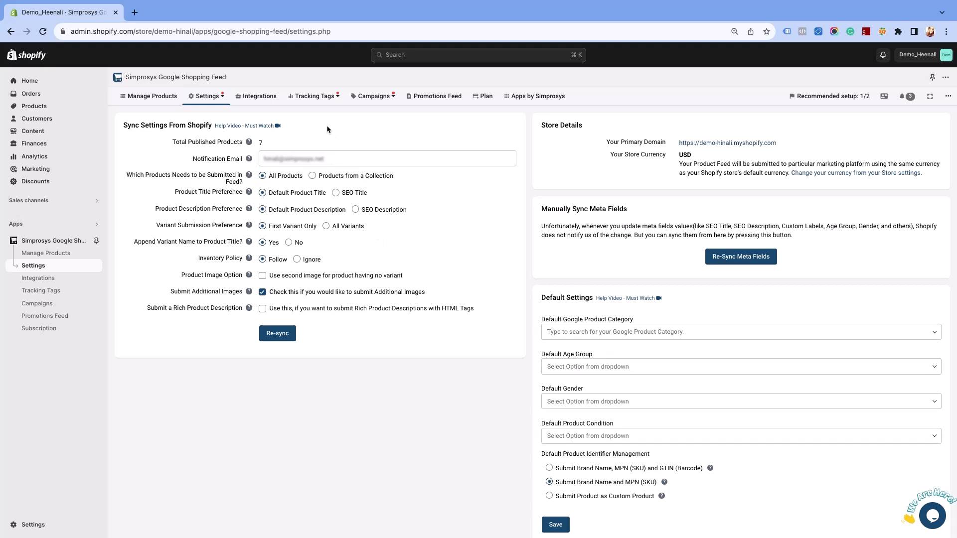
Start the Google Dynamic Remarketing & Conversion Tracking setup from the Tracking Tags menu
click(315, 95)
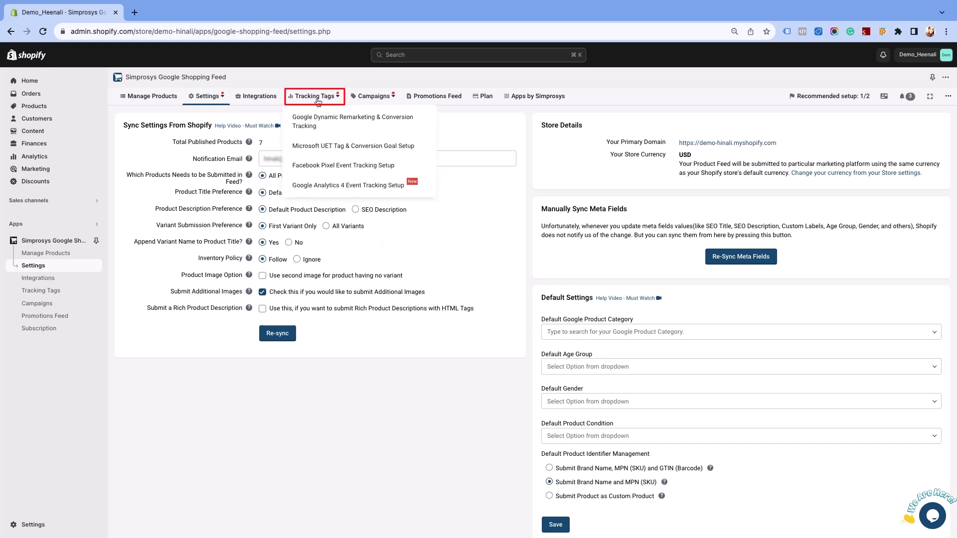
click(352, 122)
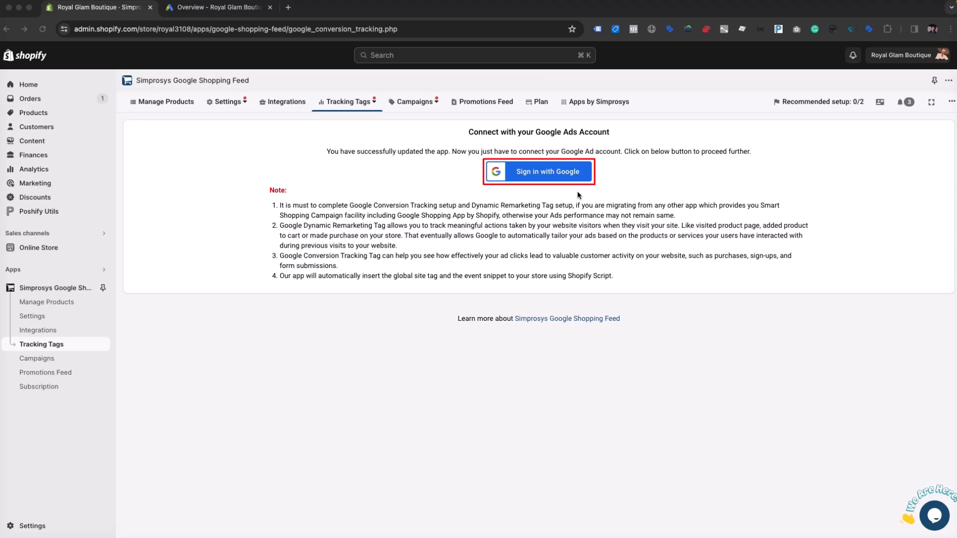
Sign in with Google and allow the shopping feed app access to the account
click(542, 174)
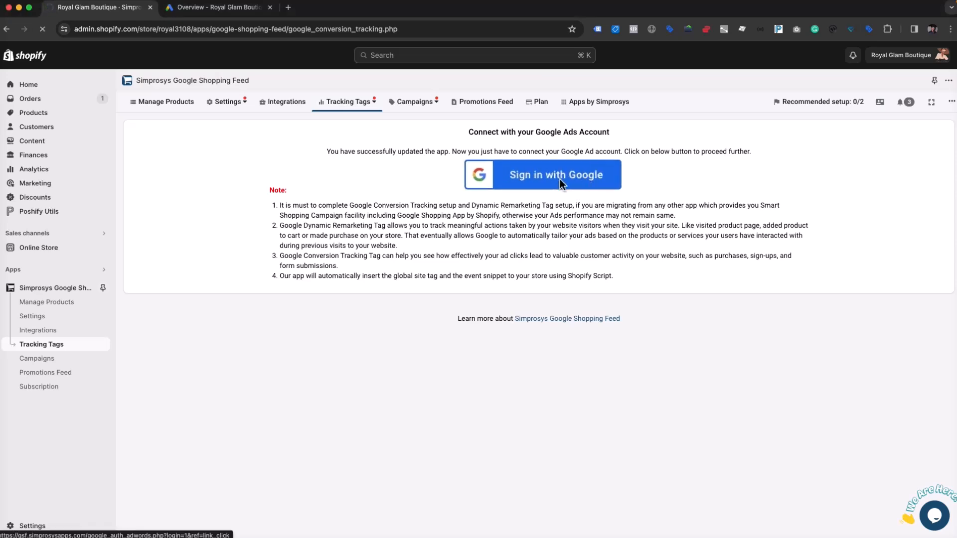
click(542, 175)
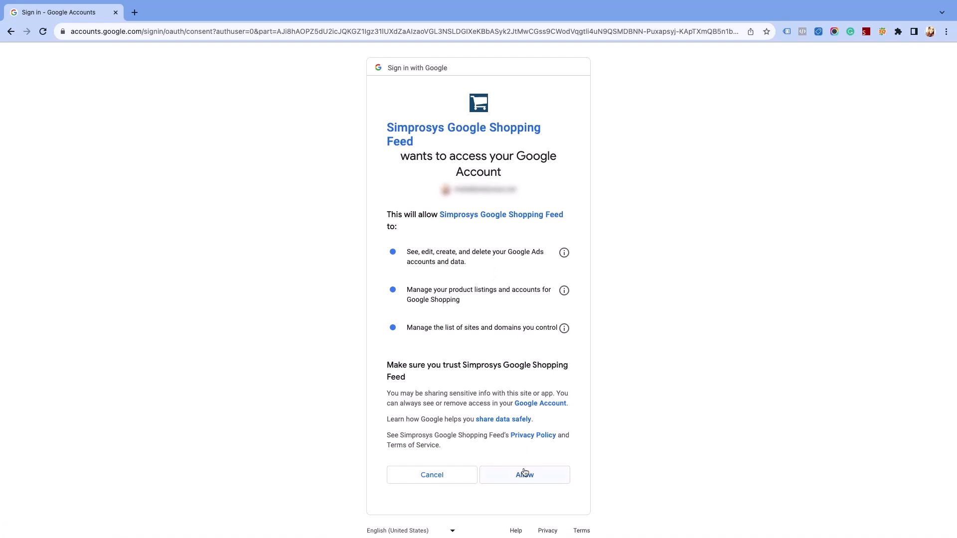
click(524, 474)
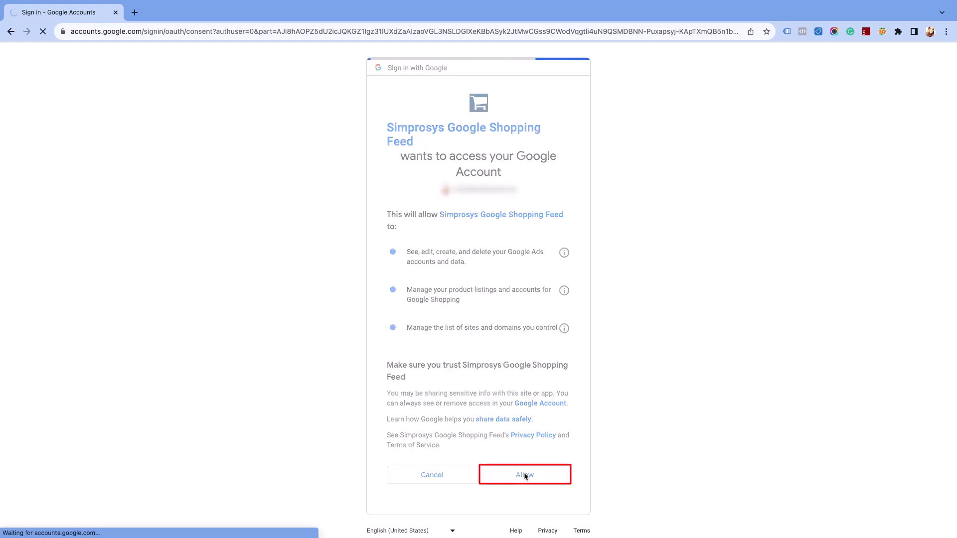
click(524, 475)
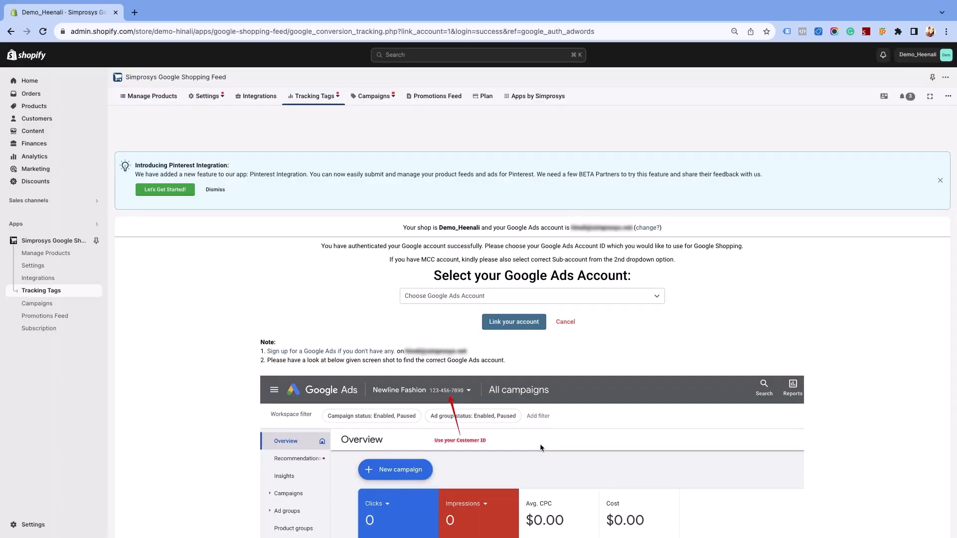
mouse_move(548, 326)
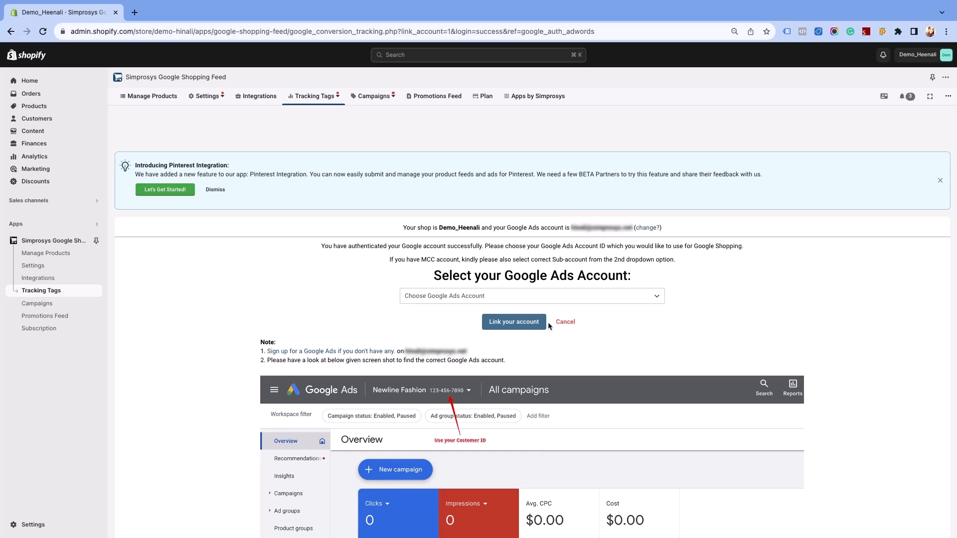
Select the store's Google Ads account from the dropdown and link it to the app
click(530, 296)
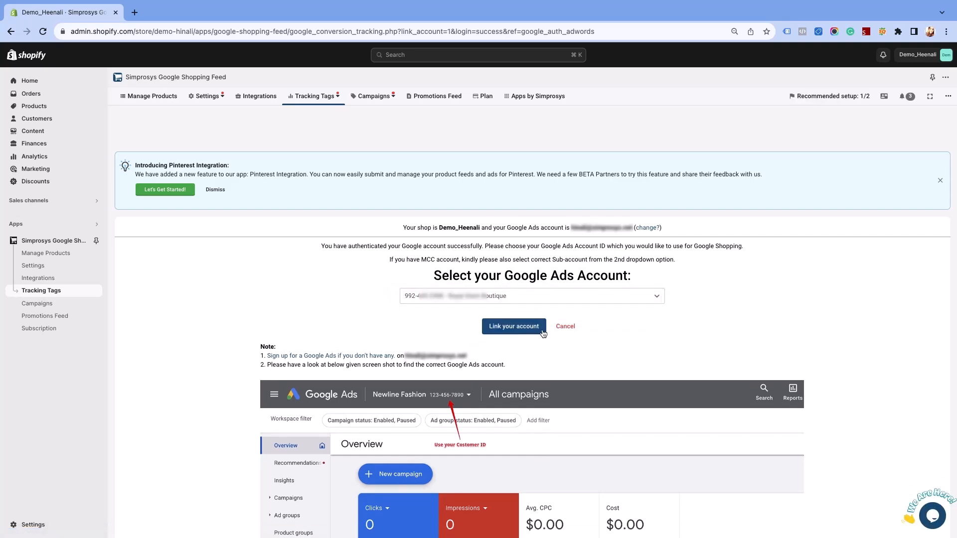
click(513, 325)
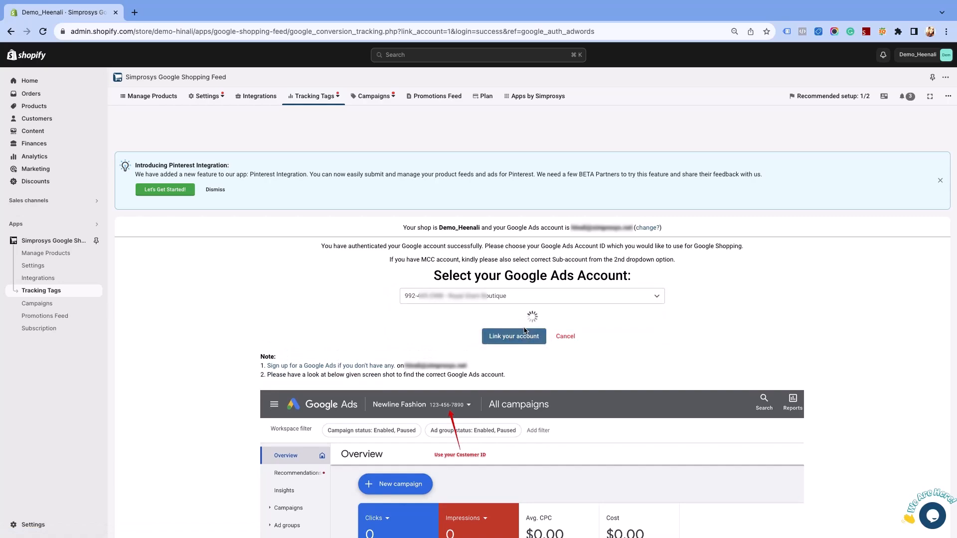
click(513, 337)
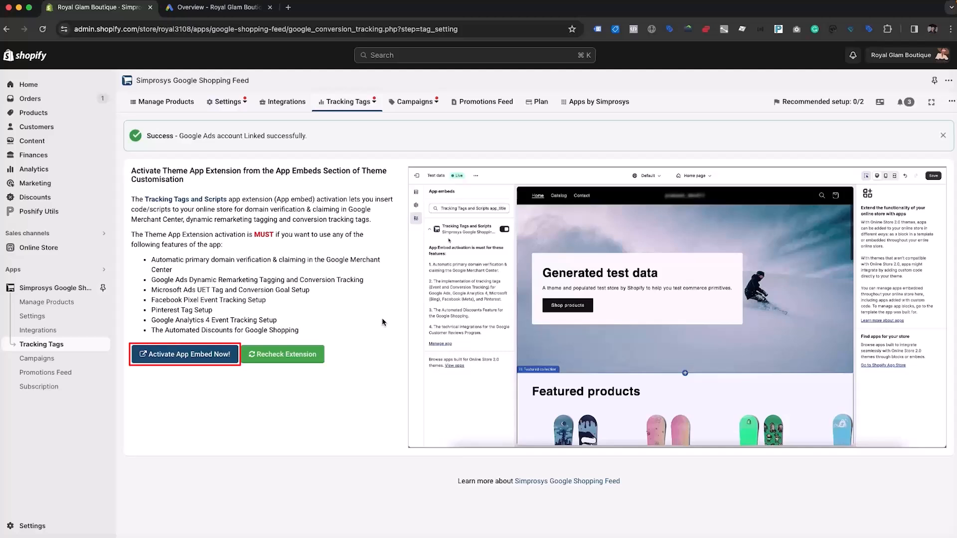
Turn on the Tracking Tags and Scripts app embed in the store theme
click(184, 353)
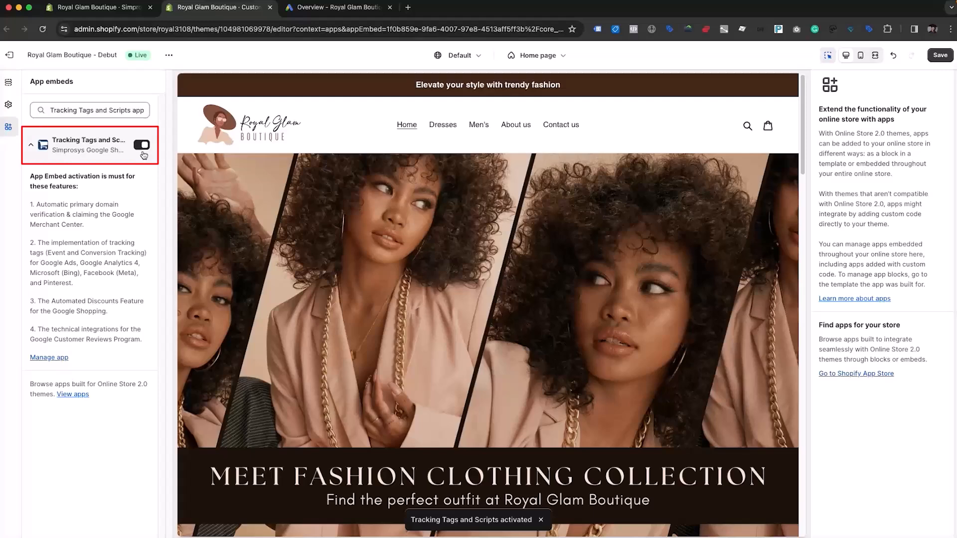
Save the theme with the Tracking Tags and Scripts embed enabled
click(939, 55)
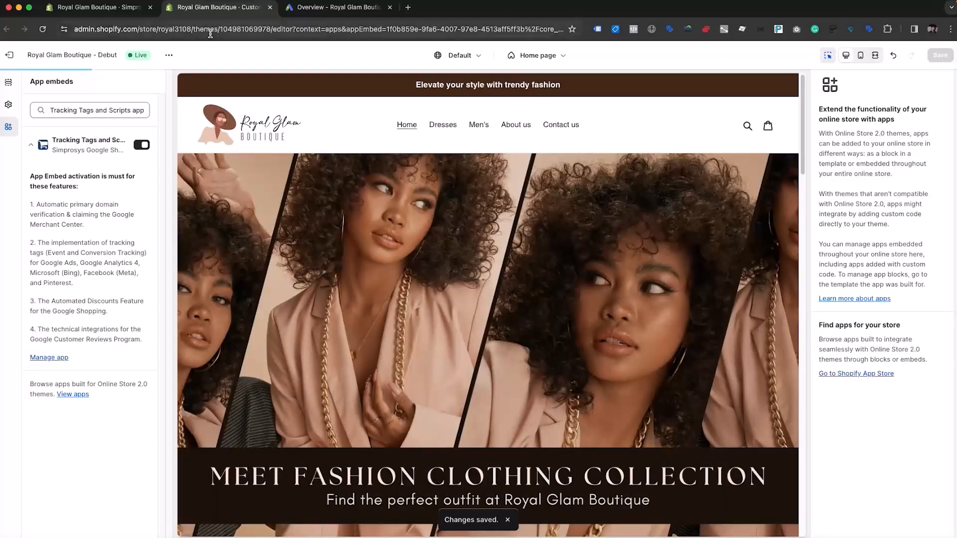
click(95, 7)
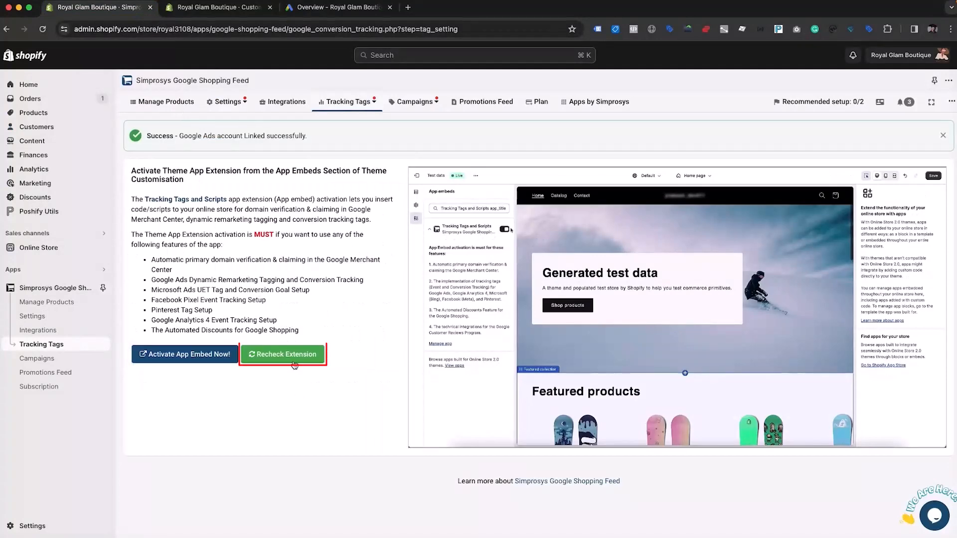
Recheck the extension and submit all four remarketing and tracking tag options
click(282, 354)
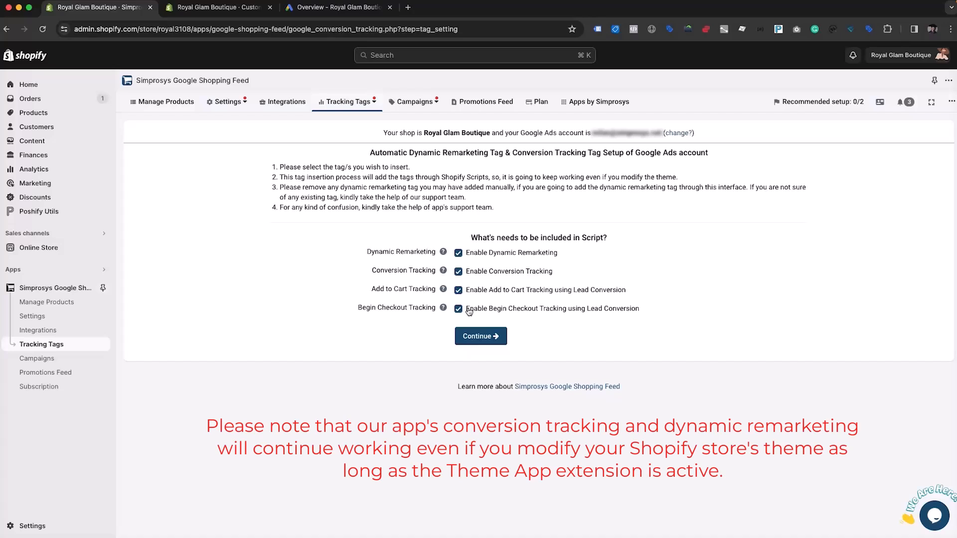
mouse_move(467, 313)
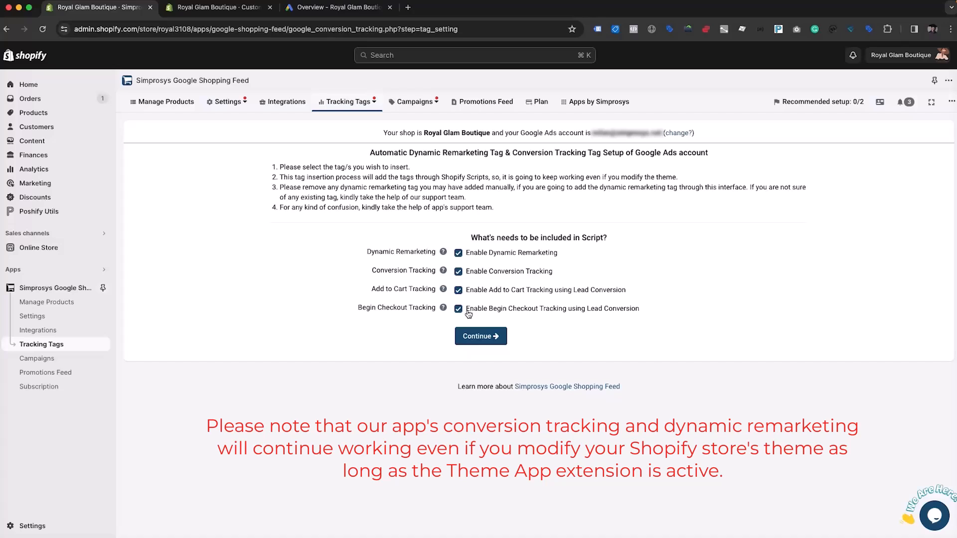
click(480, 335)
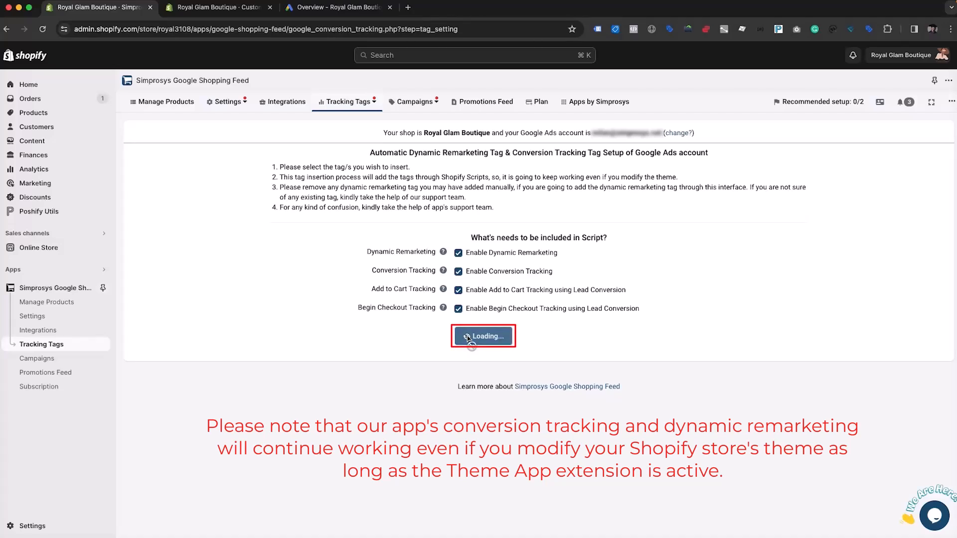
click(482, 336)
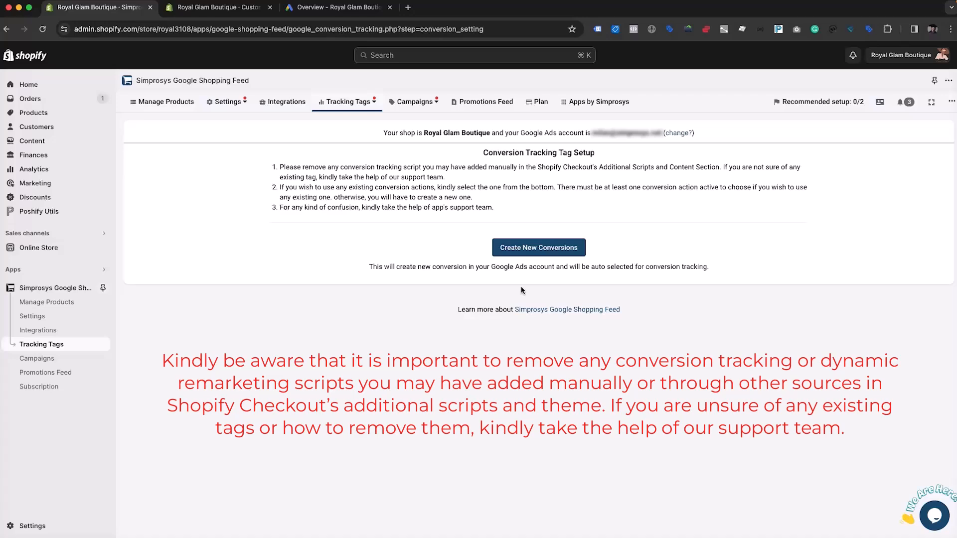
Choose Create New Conversions on the Conversion Tracking Tag Setup page
click(538, 247)
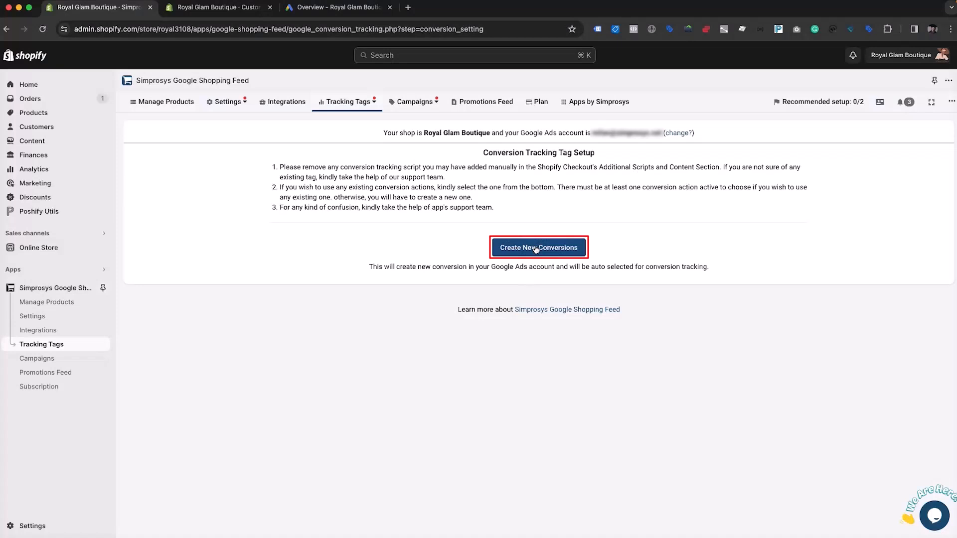
click(537, 247)
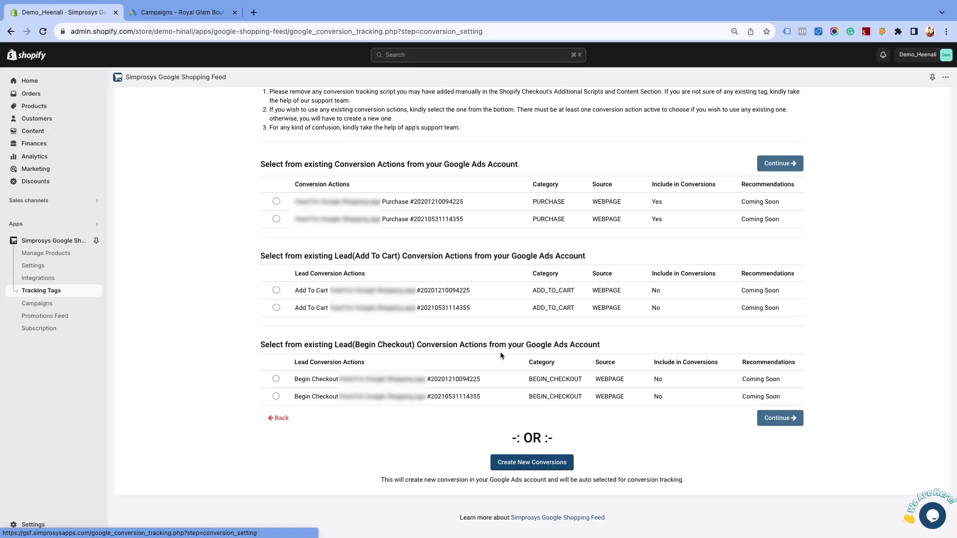
Select the first Purchase, Add To Cart and Begin Checkout conversion actions and continue
click(276, 201)
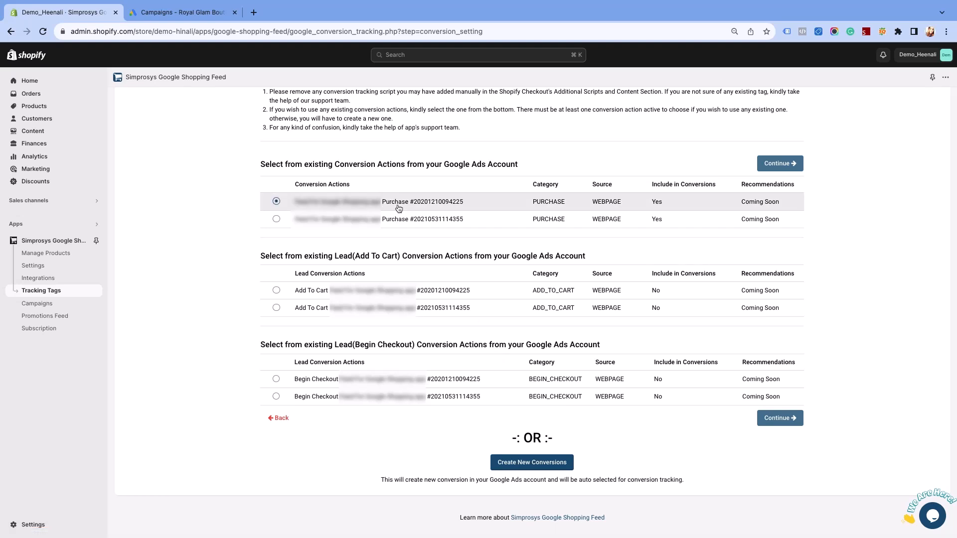
click(275, 290)
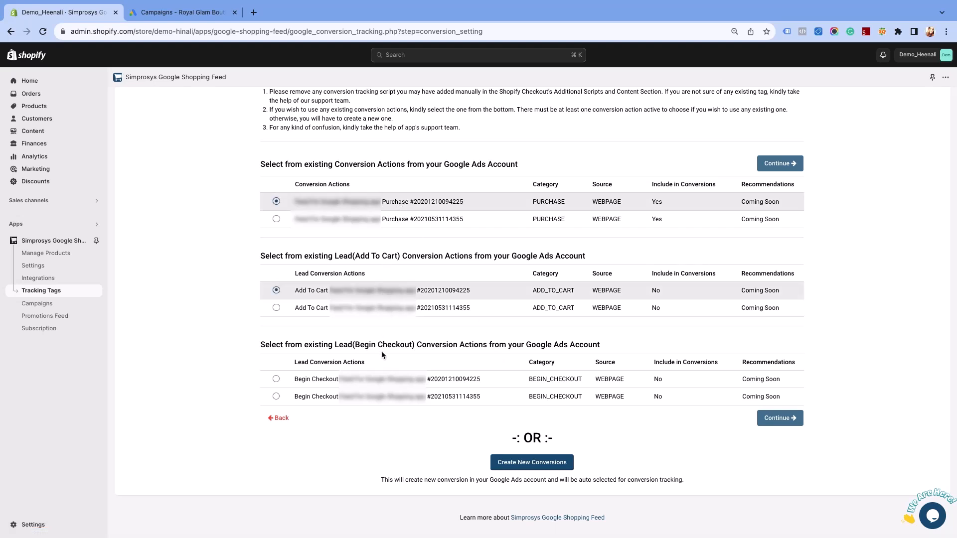
click(276, 379)
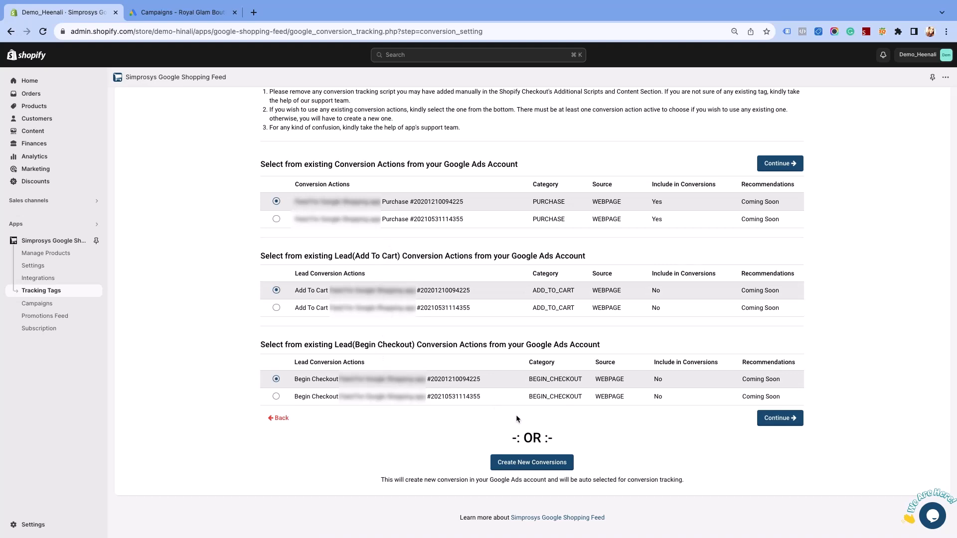
mouse_move(743, 444)
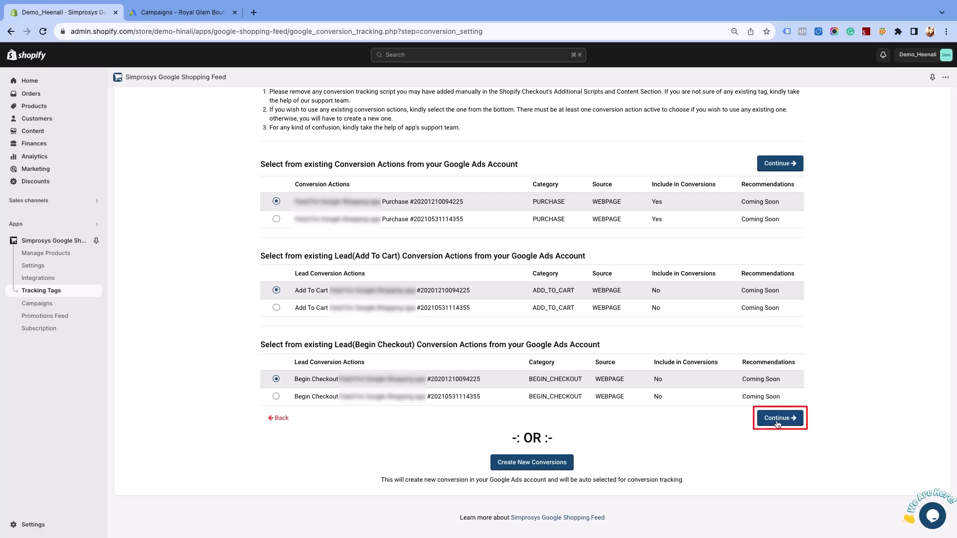
click(779, 418)
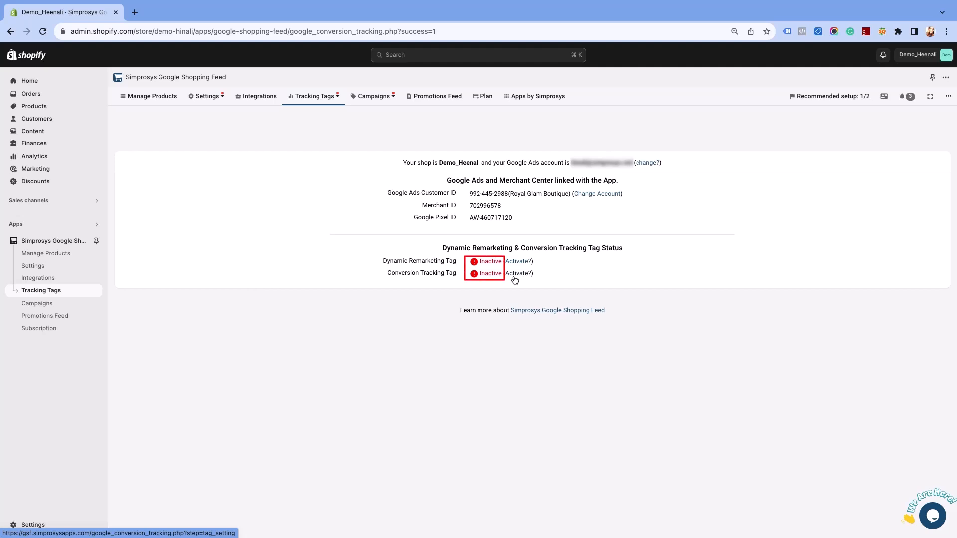
Activate the inactive tracking tags, including Begin Checkout tracking
click(518, 273)
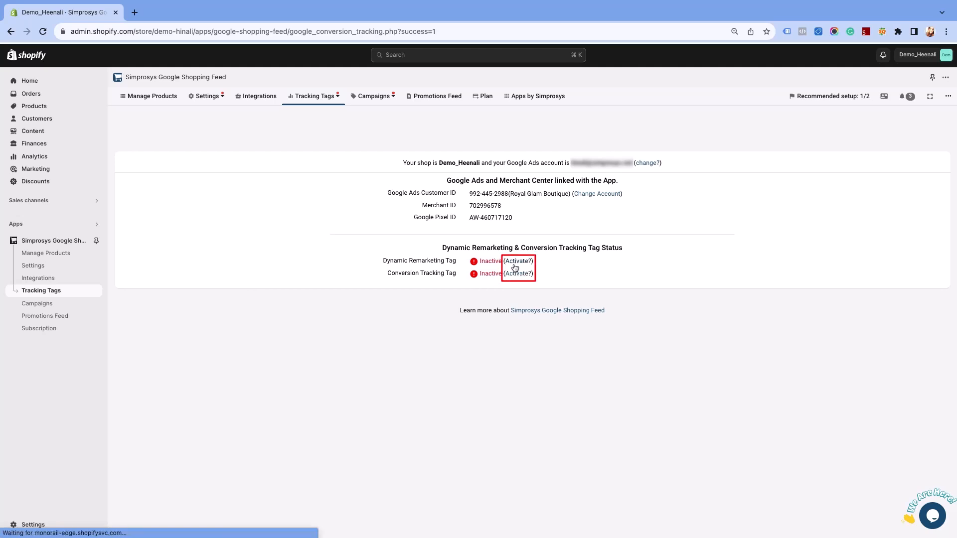
click(518, 261)
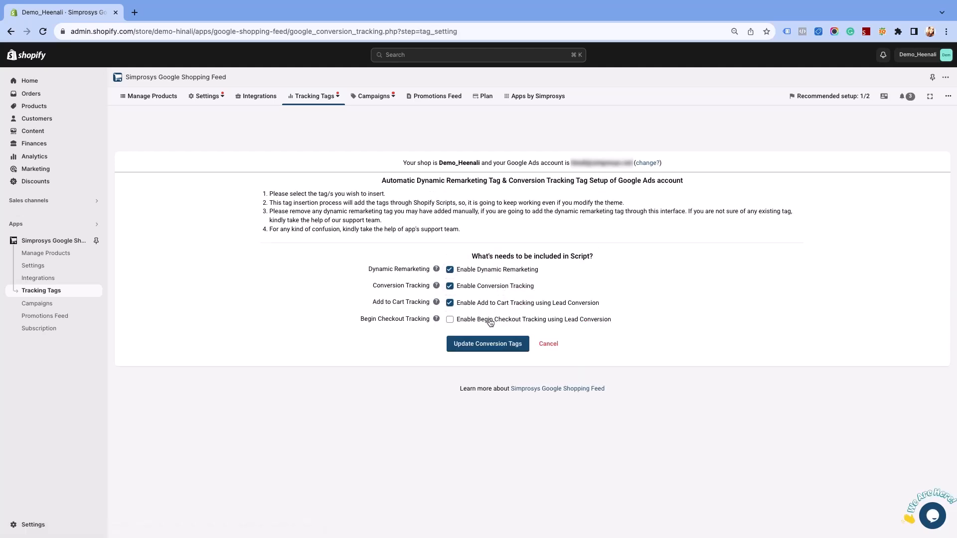
click(487, 343)
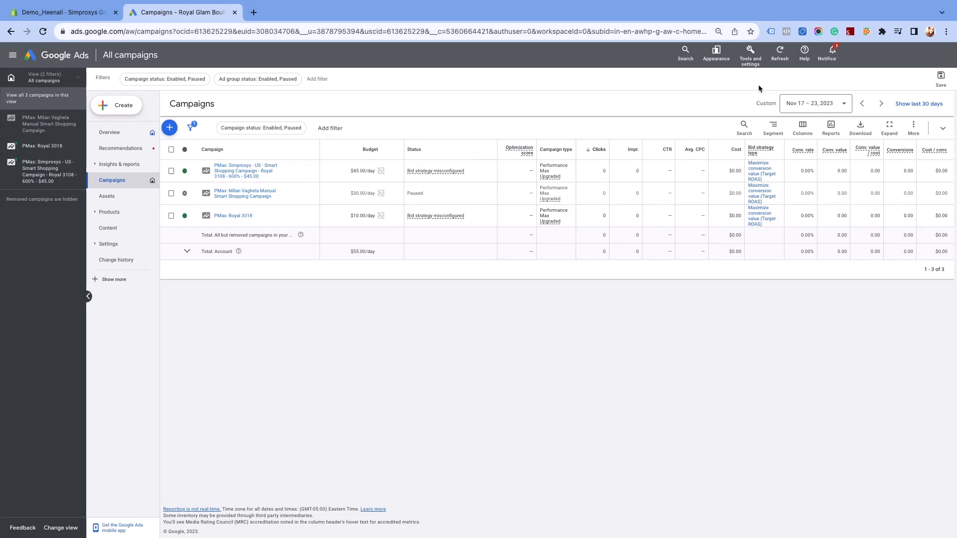
Check the Purchase, Add to cart and Begin checkout conversion actions show Active
click(750, 54)
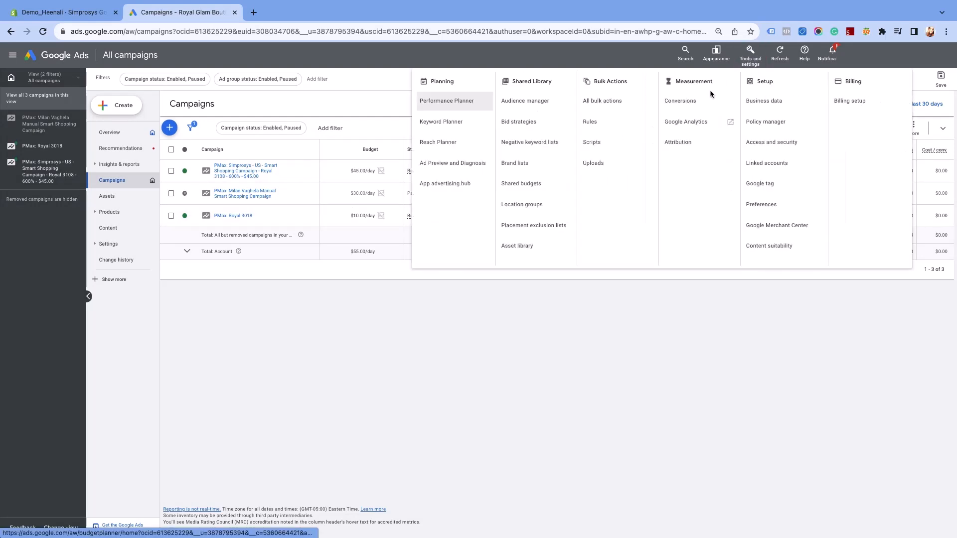
click(679, 100)
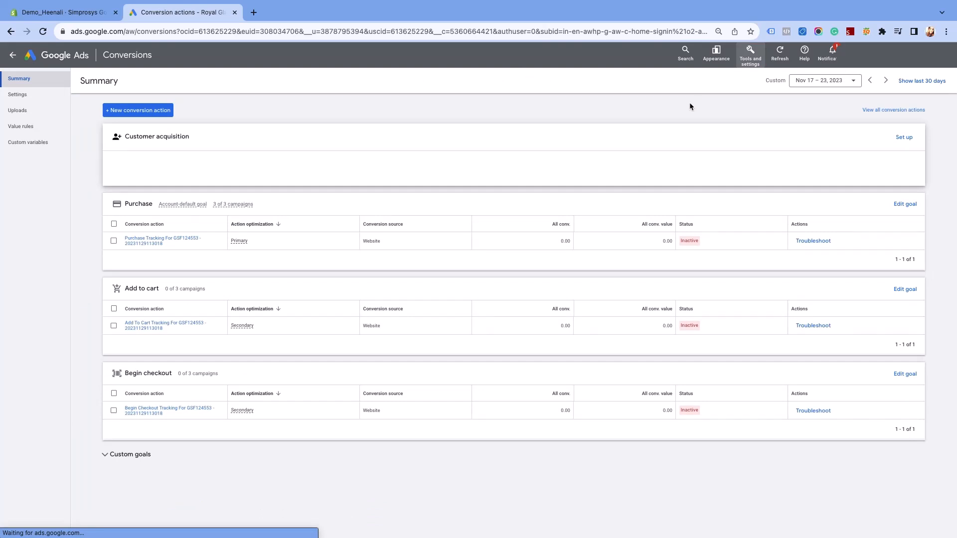
mouse_move(181, 333)
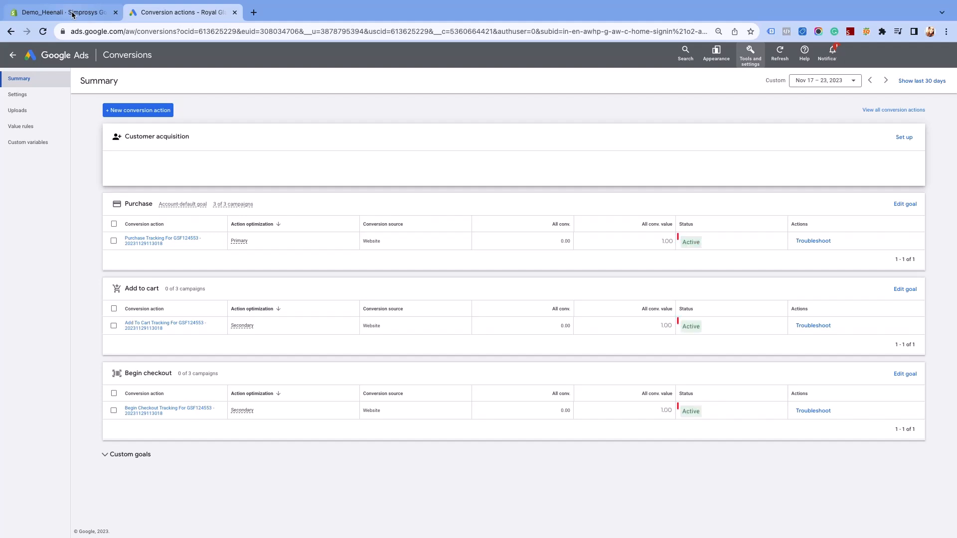
click(59, 11)
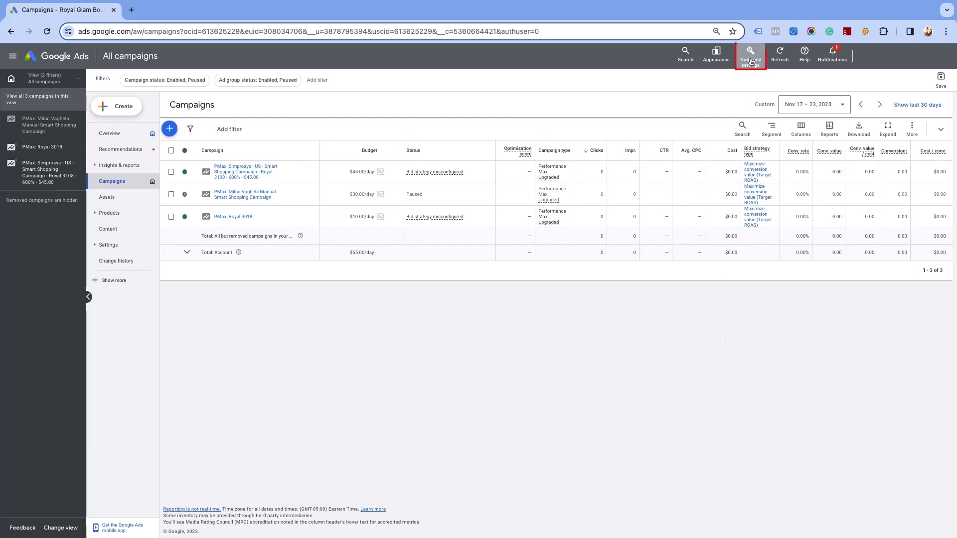
Open Audience manager to list the seven data segments, including All visitors, Past buyers and Shopping cart abandoners
click(750, 54)
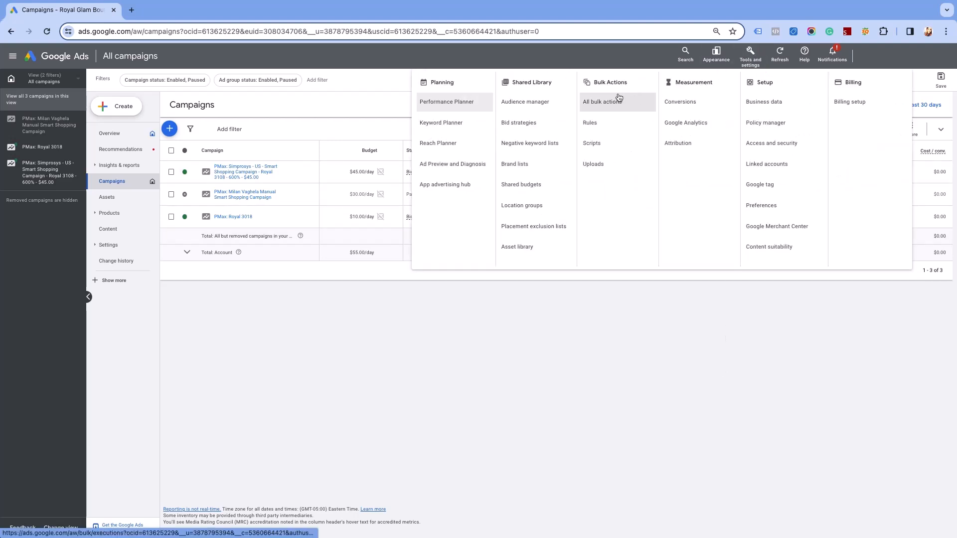
click(524, 101)
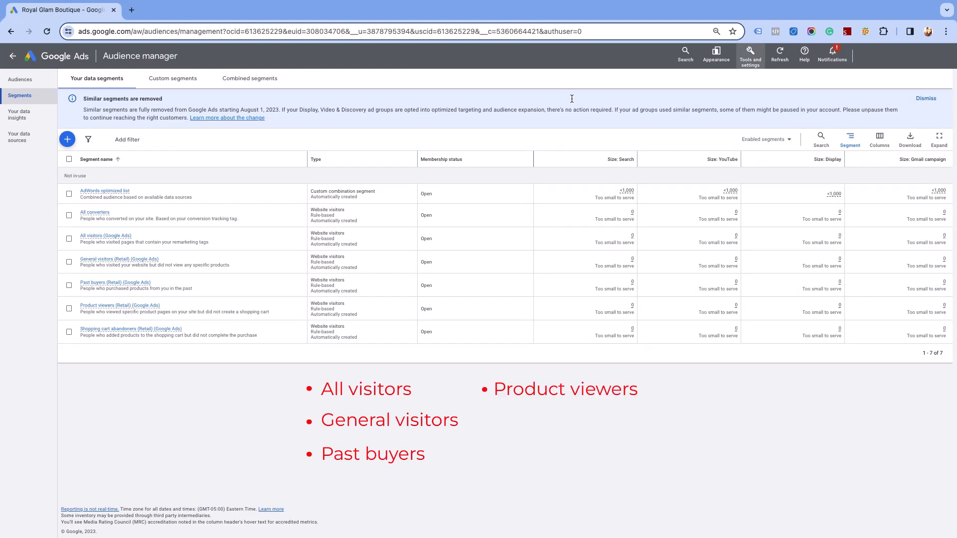
click(130, 329)
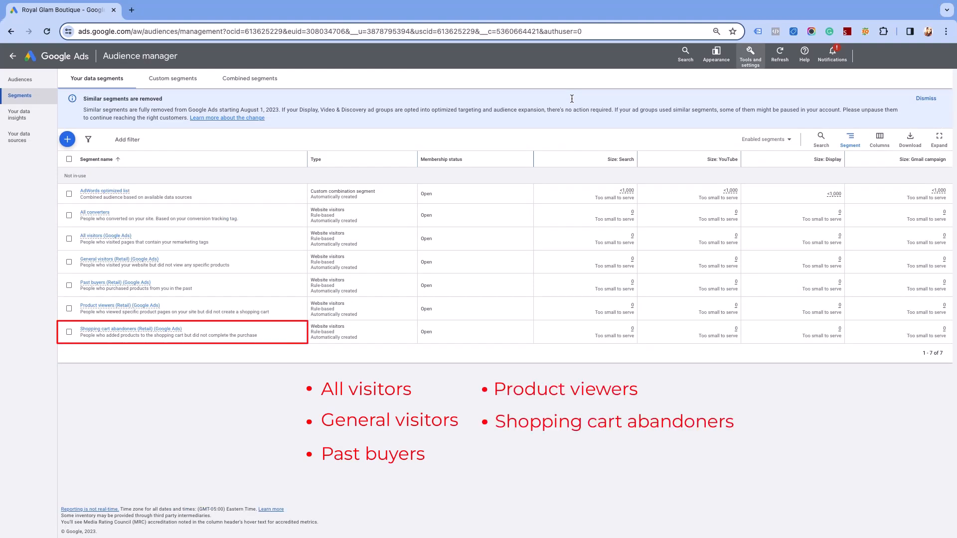